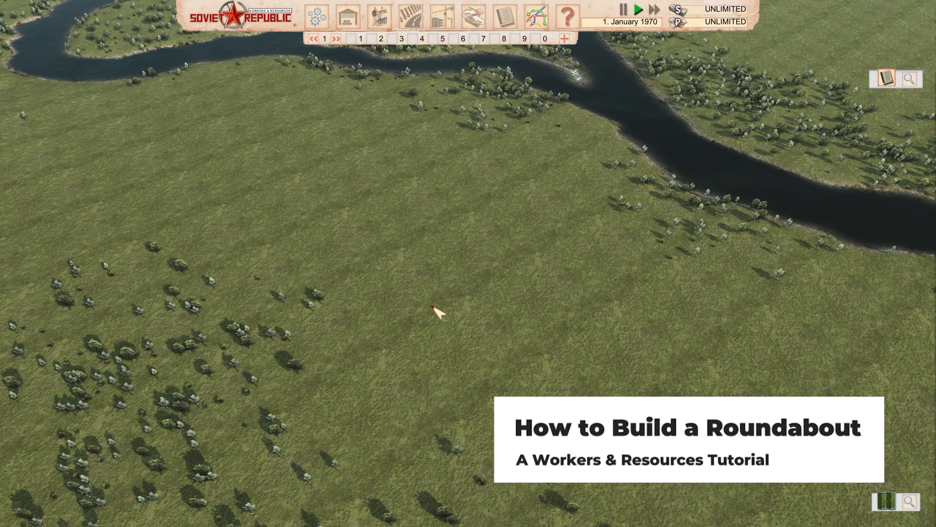
{"action": "mouse_move", "coordinate": [471, 325]}
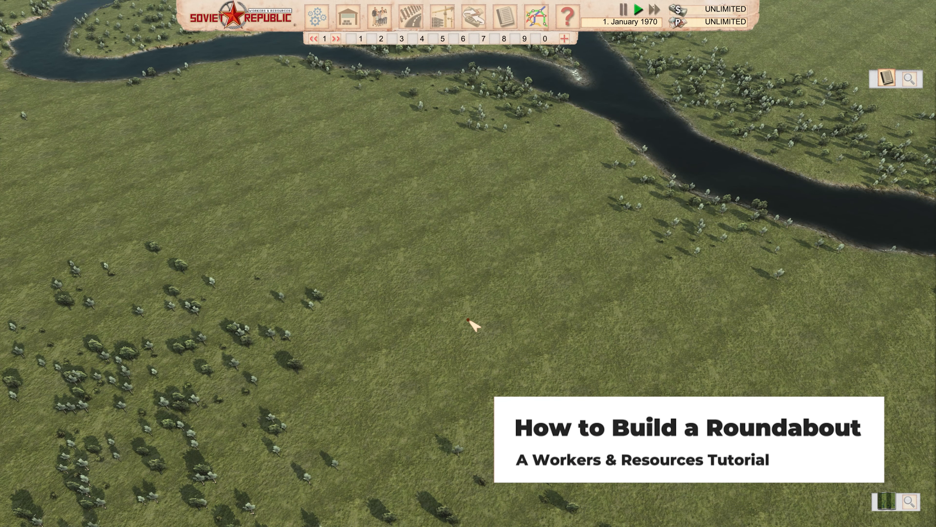
{"action": "mouse_move", "coordinate": [484, 222]}
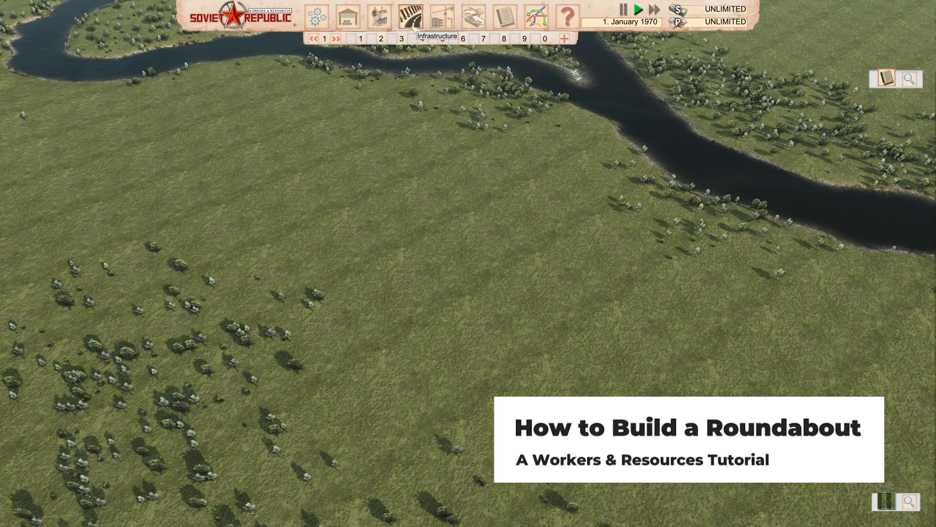
- Bring up the Infrastructure menu's Roads catalogue listing asphalt road, bridges and depots
{"action": "left_click", "coordinate": [411, 16]}
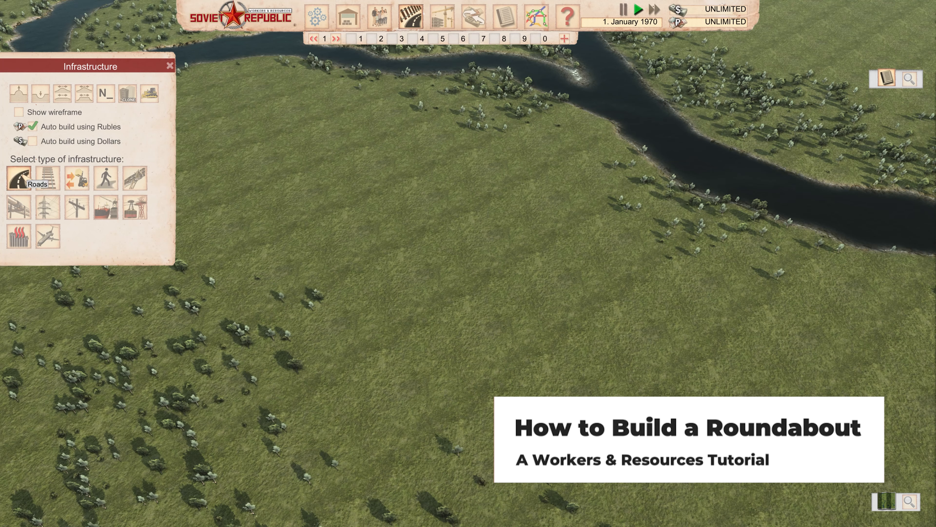
{"action": "left_click", "coordinate": [18, 177]}
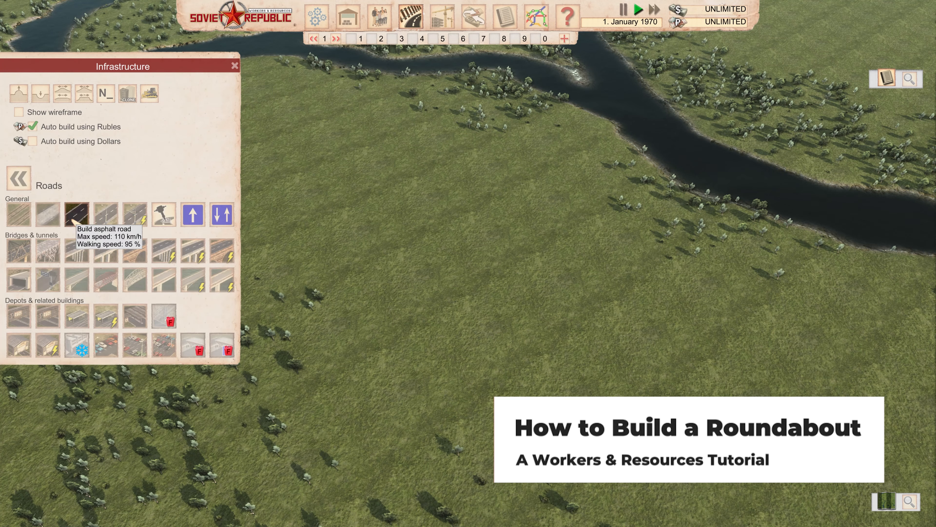
{"action": "mouse_move", "coordinate": [48, 214]}
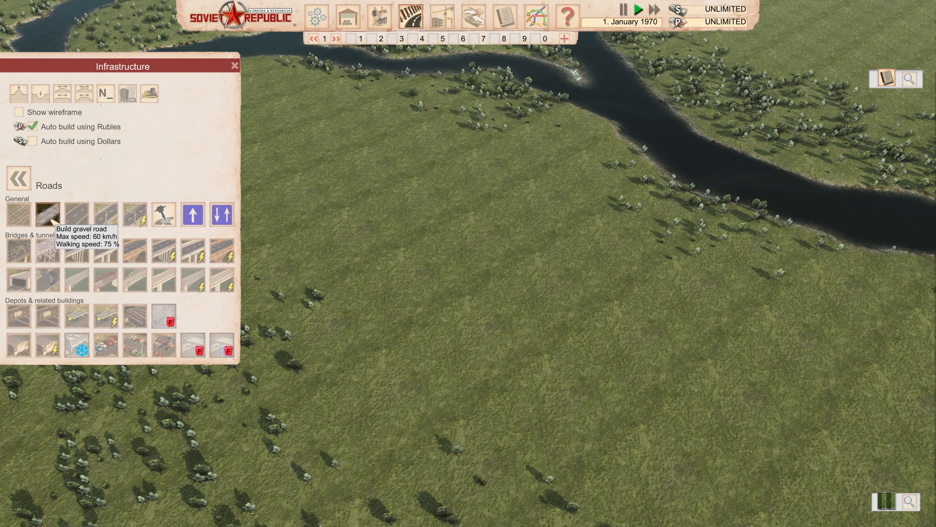
{"action": "mouse_move", "coordinate": [75, 215]}
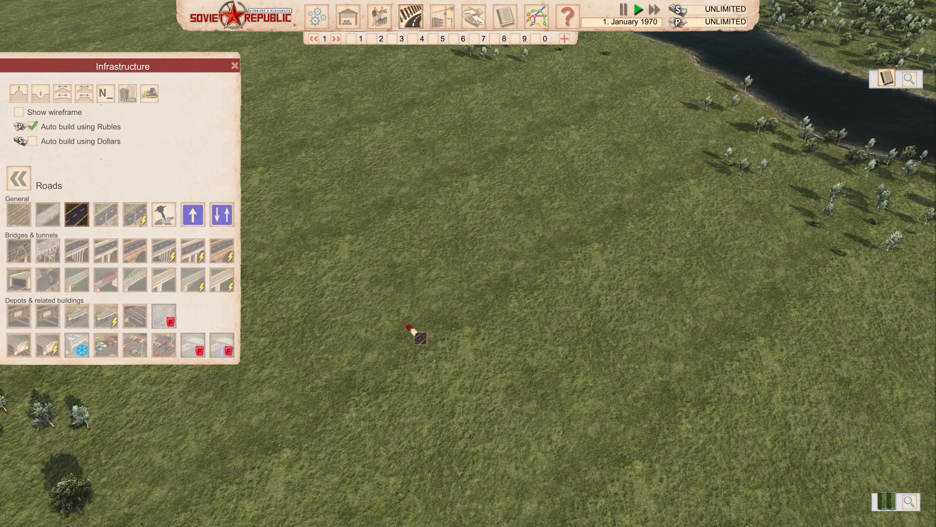
- Lay a closed circular asphalt ring on the open grass from a short starter stretch and a long curve
{"action": "left_click", "coordinate": [411, 333]}
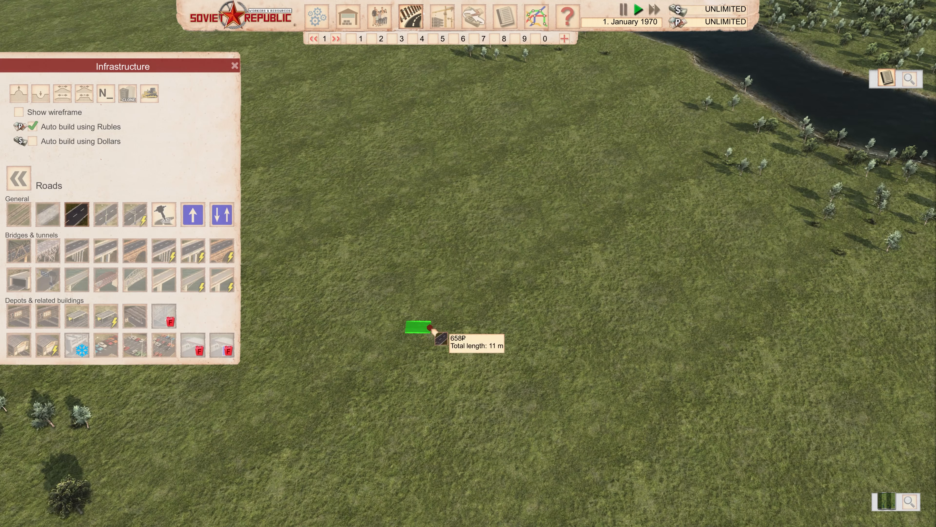
{"action": "left_click", "coordinate": [418, 327]}
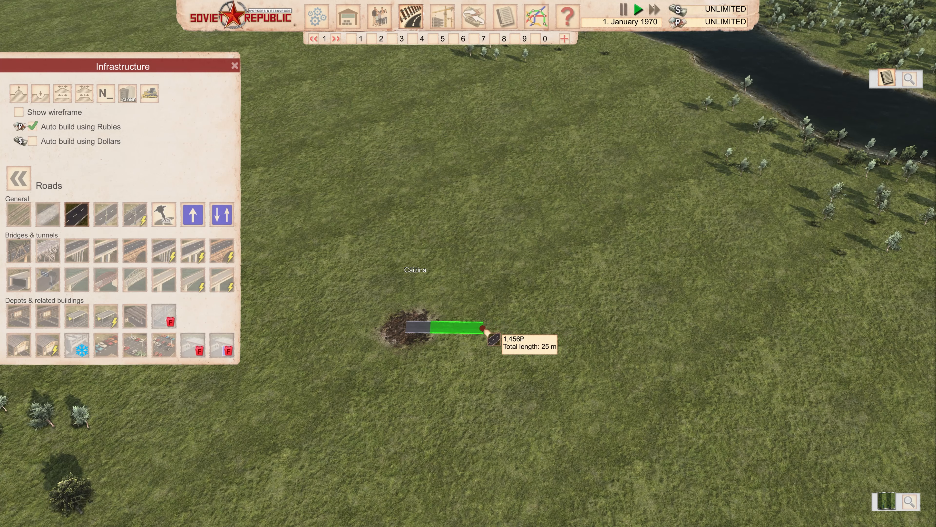
{"action": "mouse_move", "coordinate": [500, 329]}
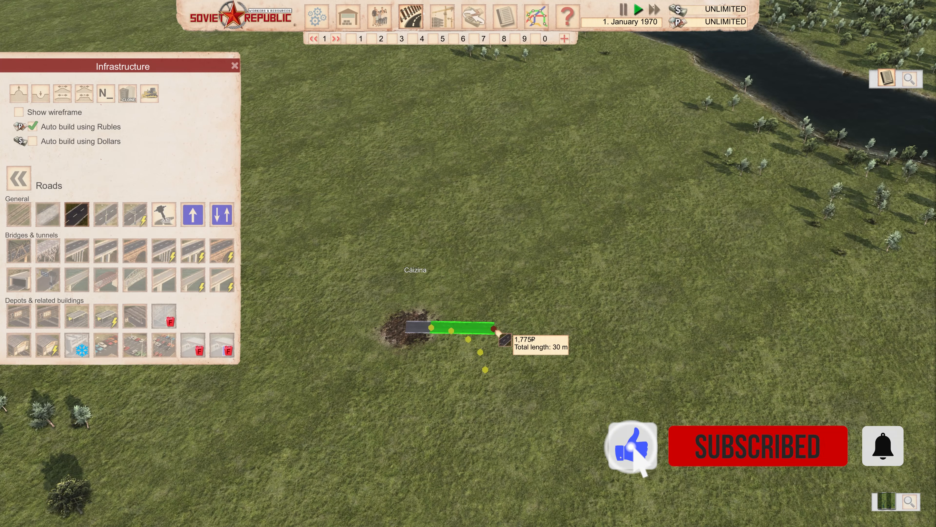
{"action": "mouse_move", "coordinate": [498, 316]}
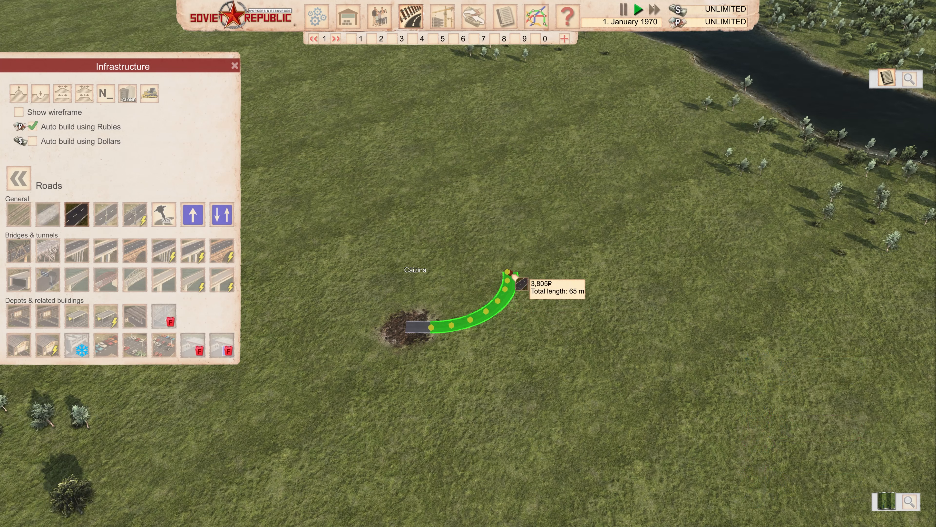
{"action": "left_click", "coordinate": [509, 273]}
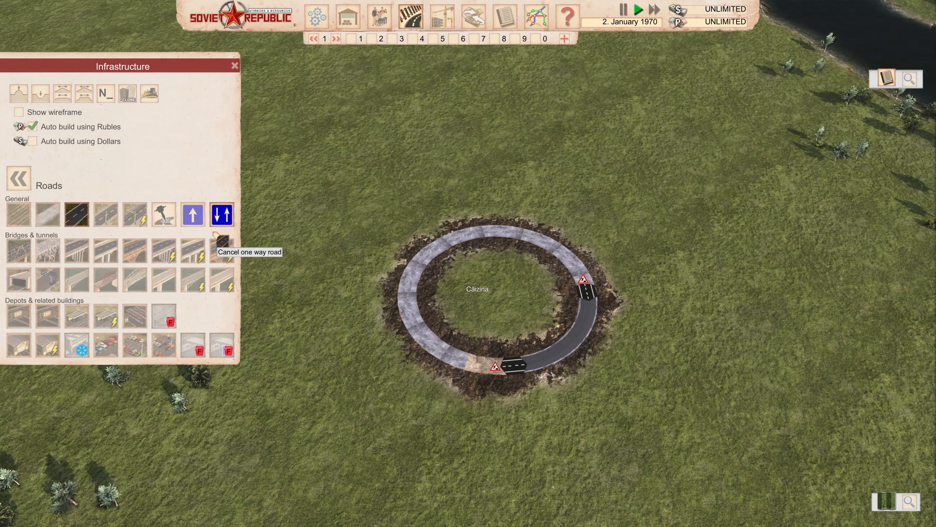
- Apply one-way traffic around the finished asphalt ring with the one-way road tool
{"action": "left_click", "coordinate": [193, 215]}
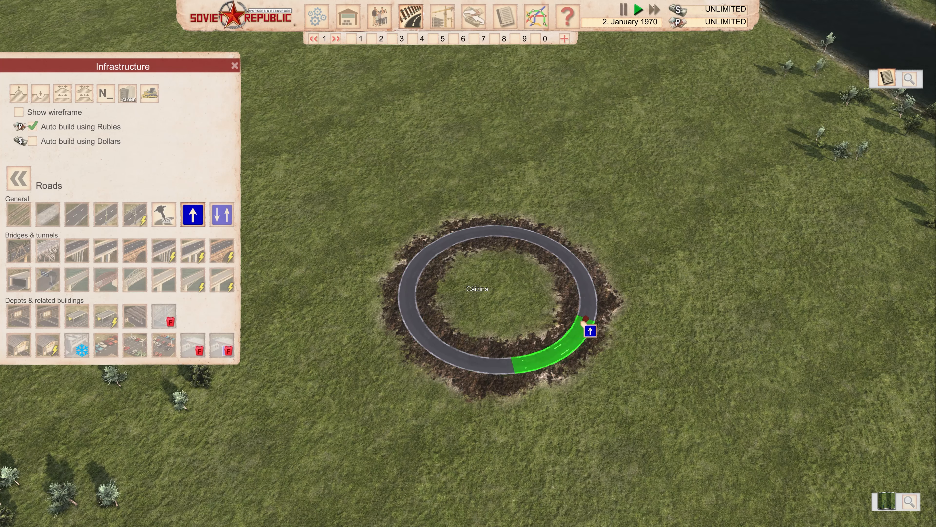
{"action": "left_click", "coordinate": [590, 330]}
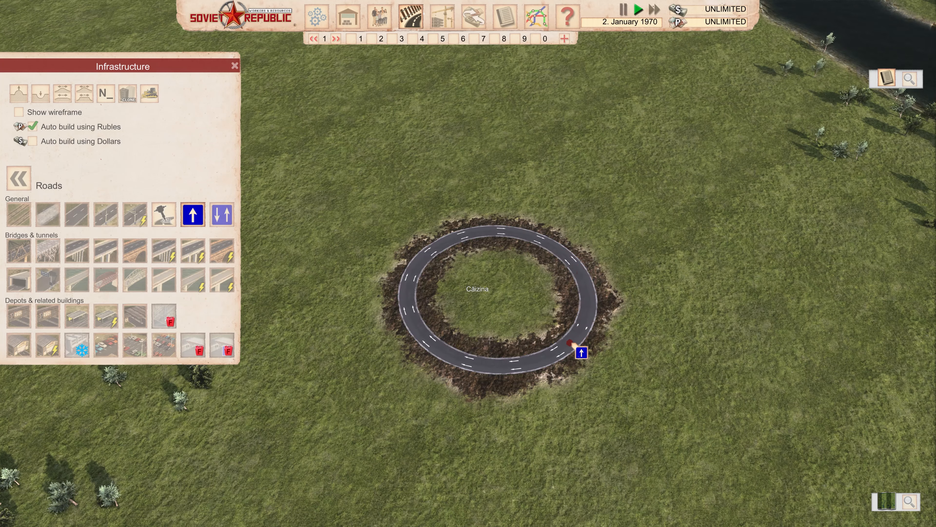
{"action": "mouse_move", "coordinate": [585, 274]}
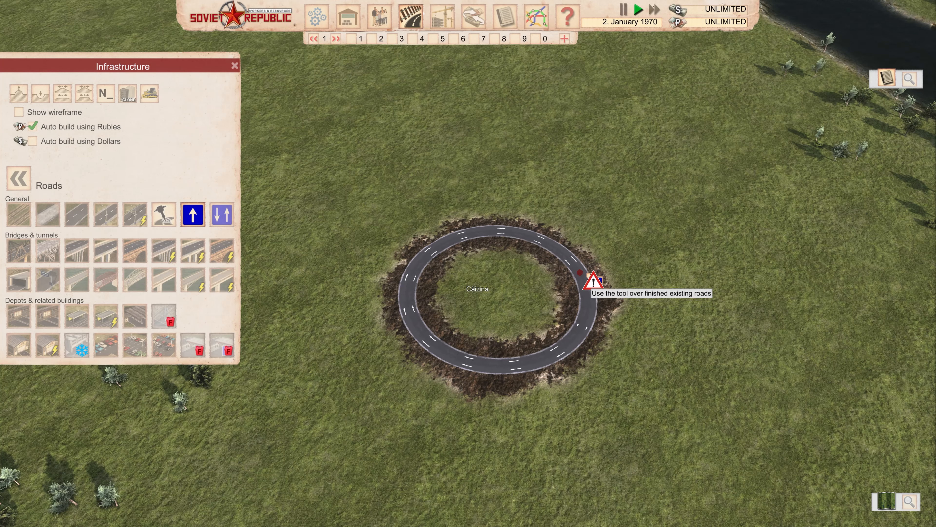
{"action": "mouse_move", "coordinate": [594, 281]}
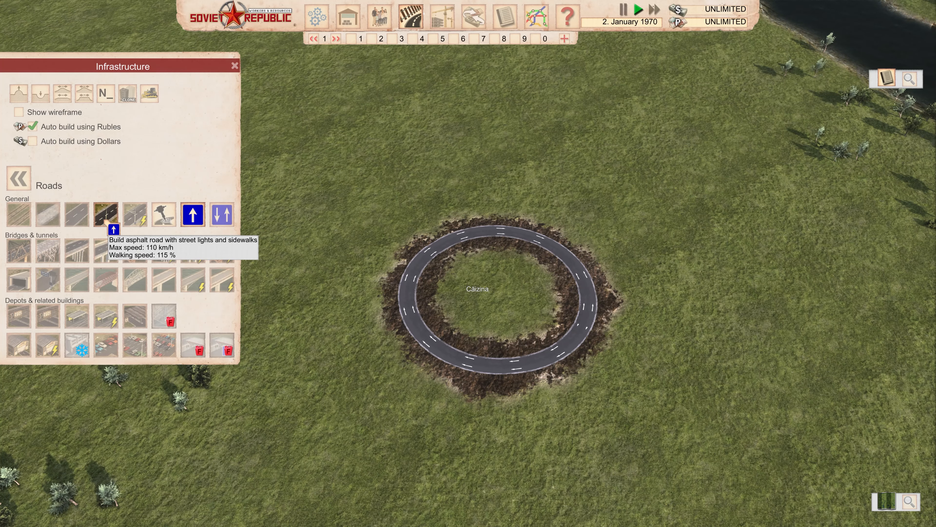
{"action": "mouse_move", "coordinate": [221, 279]}
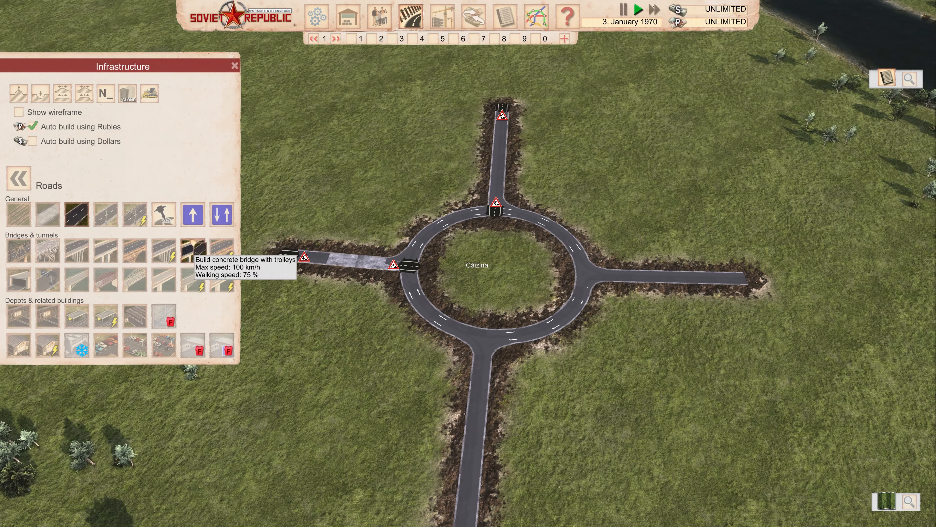
- Fix the ring's one-way direction after the four approach roads, adjusting the view
{"action": "left_click", "coordinate": [194, 215]}
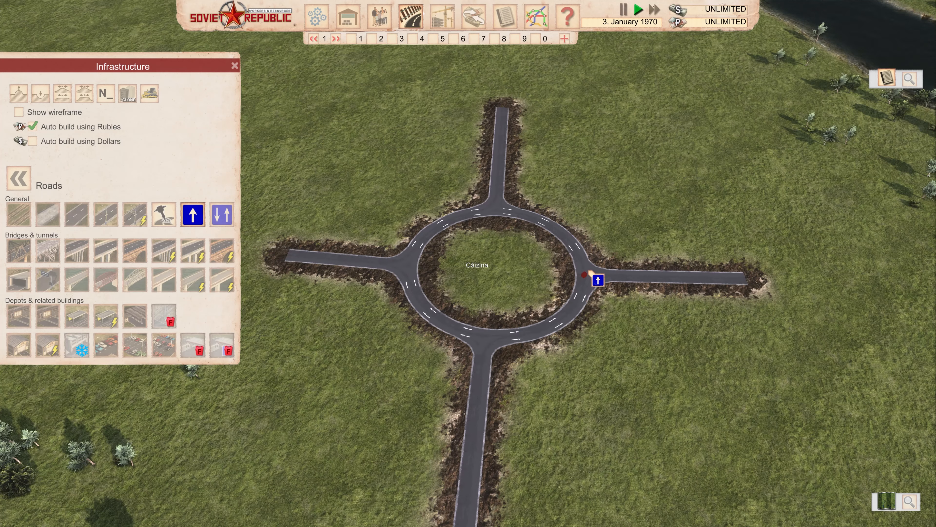
{"action": "mouse_move", "coordinate": [498, 233]}
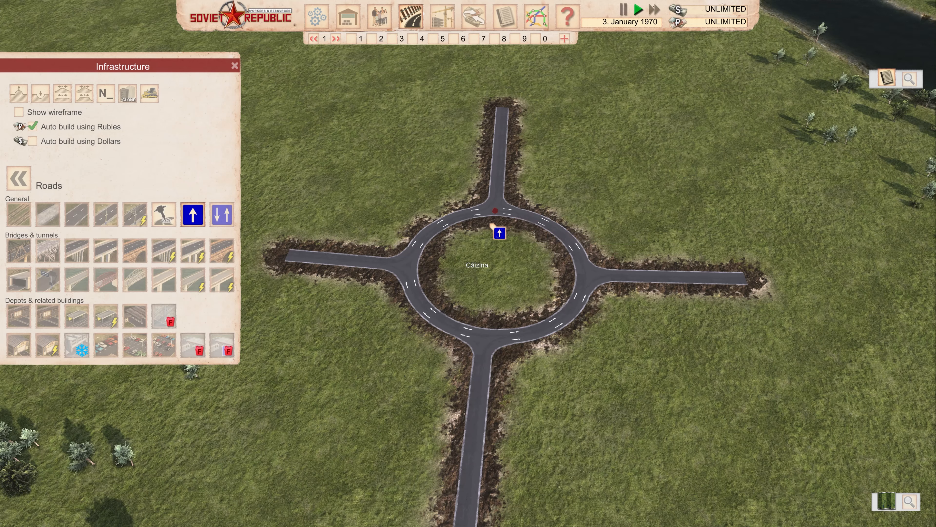
{"action": "mouse_move", "coordinate": [542, 244]}
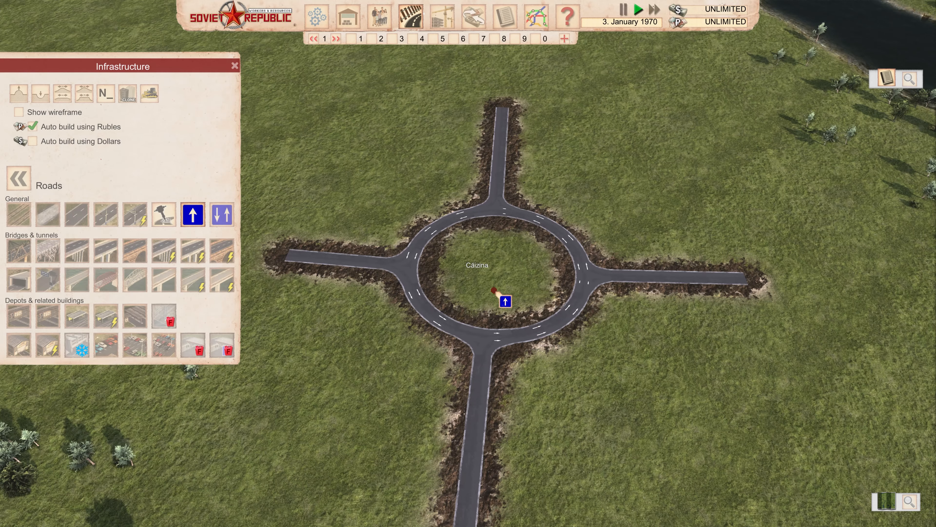
{"action": "scroll", "scroll_direction": "up", "scroll_amount": 3}
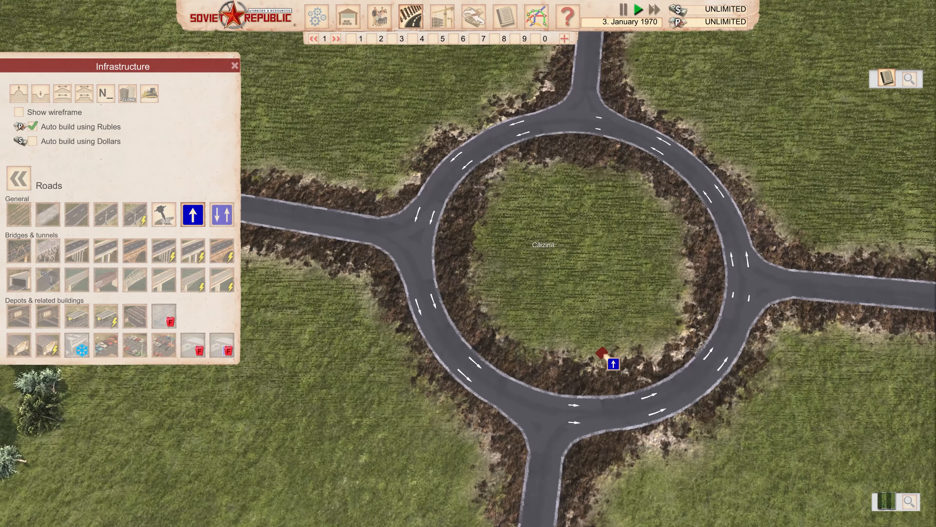
{"action": "scroll", "scroll_direction": "down", "scroll_amount": 3}
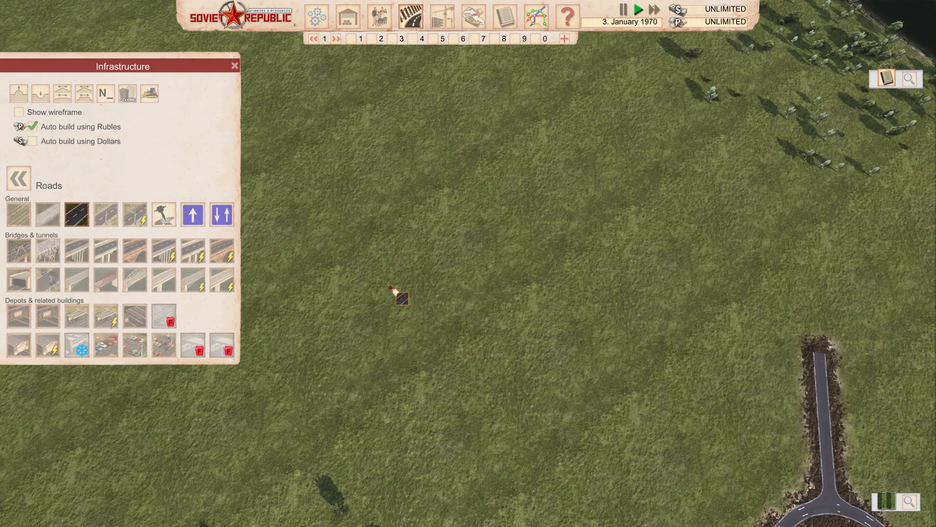
- Lay the upper half-circle arc of a smaller asphalt ring on nearby grass
{"action": "left_click", "coordinate": [401, 299]}
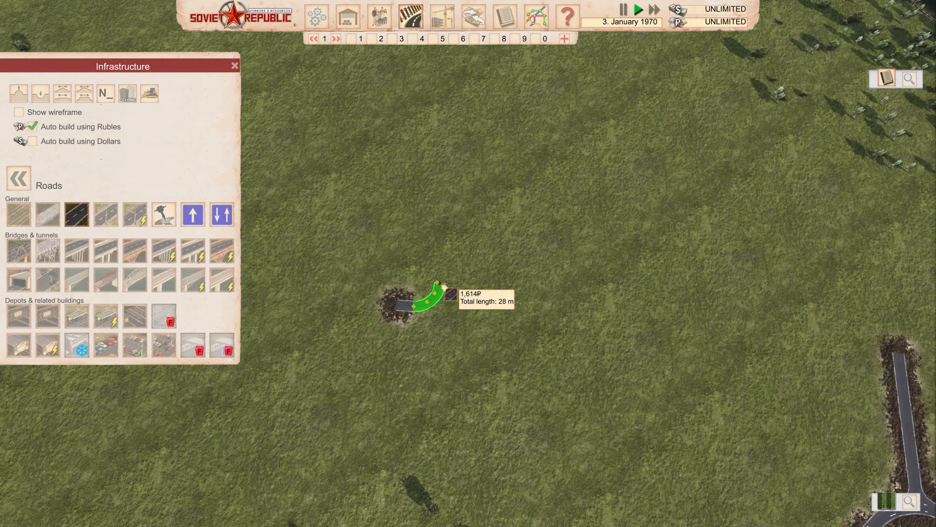
{"action": "left_click", "coordinate": [442, 292]}
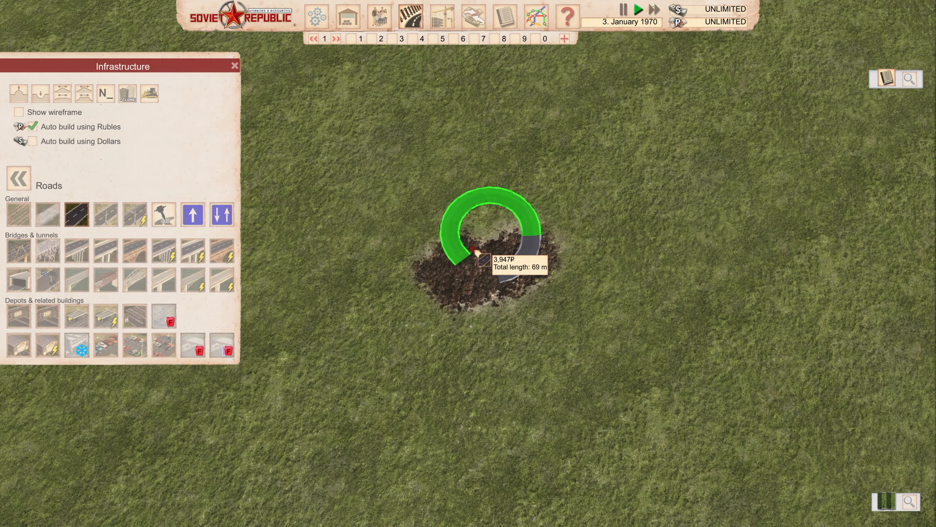
{"action": "left_click", "coordinate": [471, 253]}
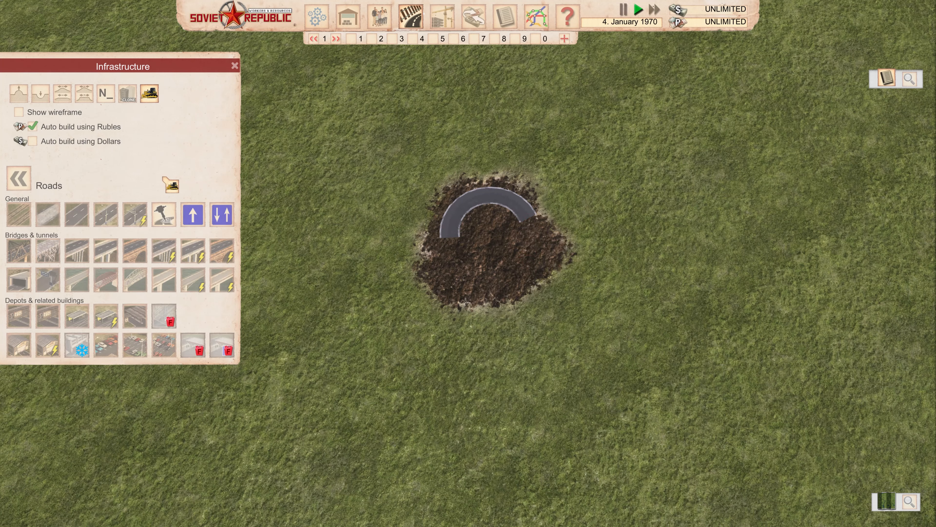
- Extend the small ring with a lower curve leaving one gap, hovering Demolish afterwards
{"action": "left_click", "coordinate": [76, 215]}
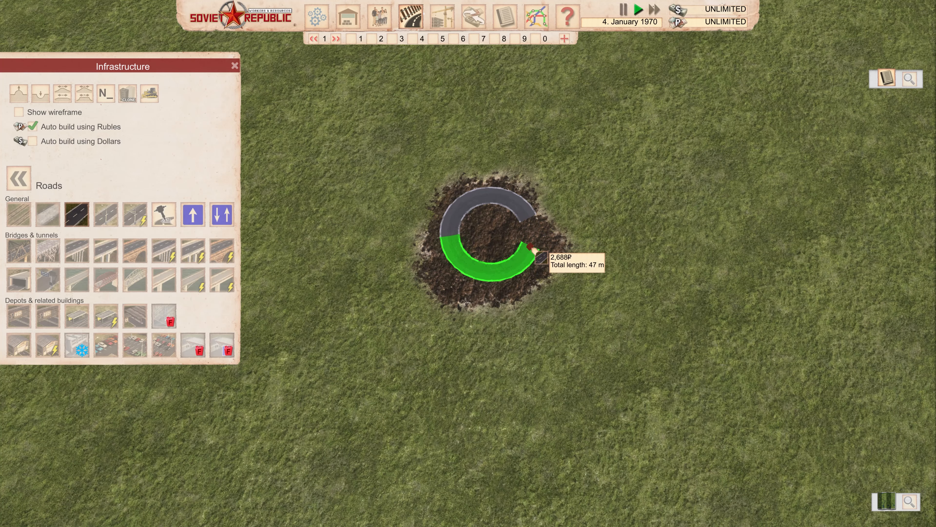
{"action": "mouse_move", "coordinate": [515, 266]}
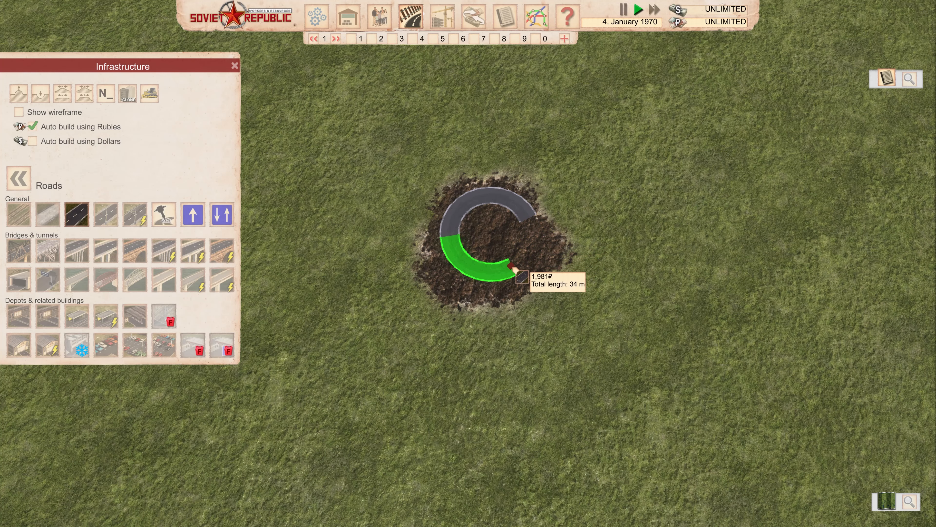
{"action": "left_click", "coordinate": [515, 268]}
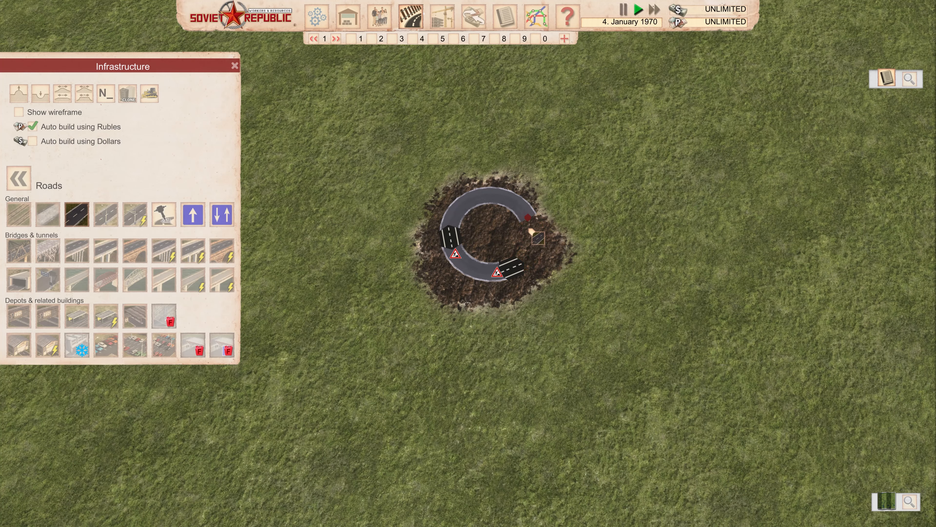
{"action": "left_click", "coordinate": [149, 93]}
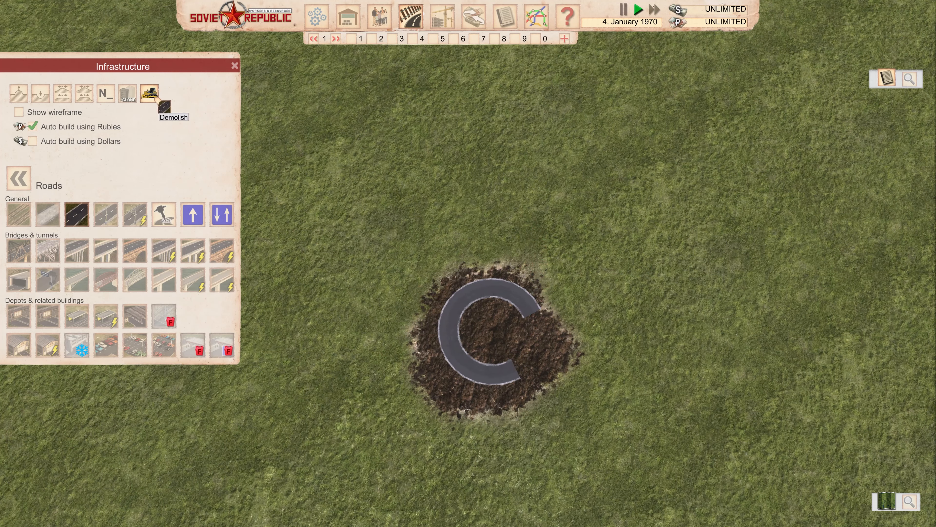